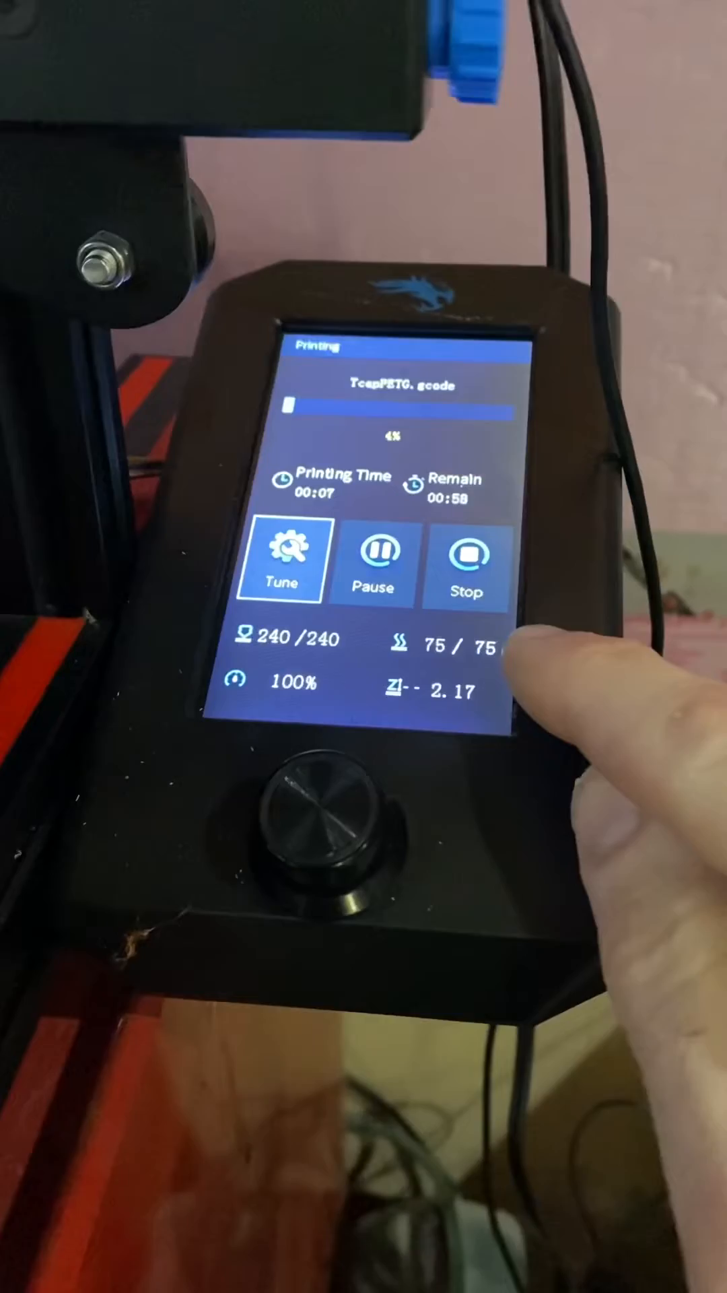
Show the Tune menu with print speed, nozzle and bed temperatures, fan speed and probe Z offset.
{"action": "left_click", "coordinate": [283, 561]}
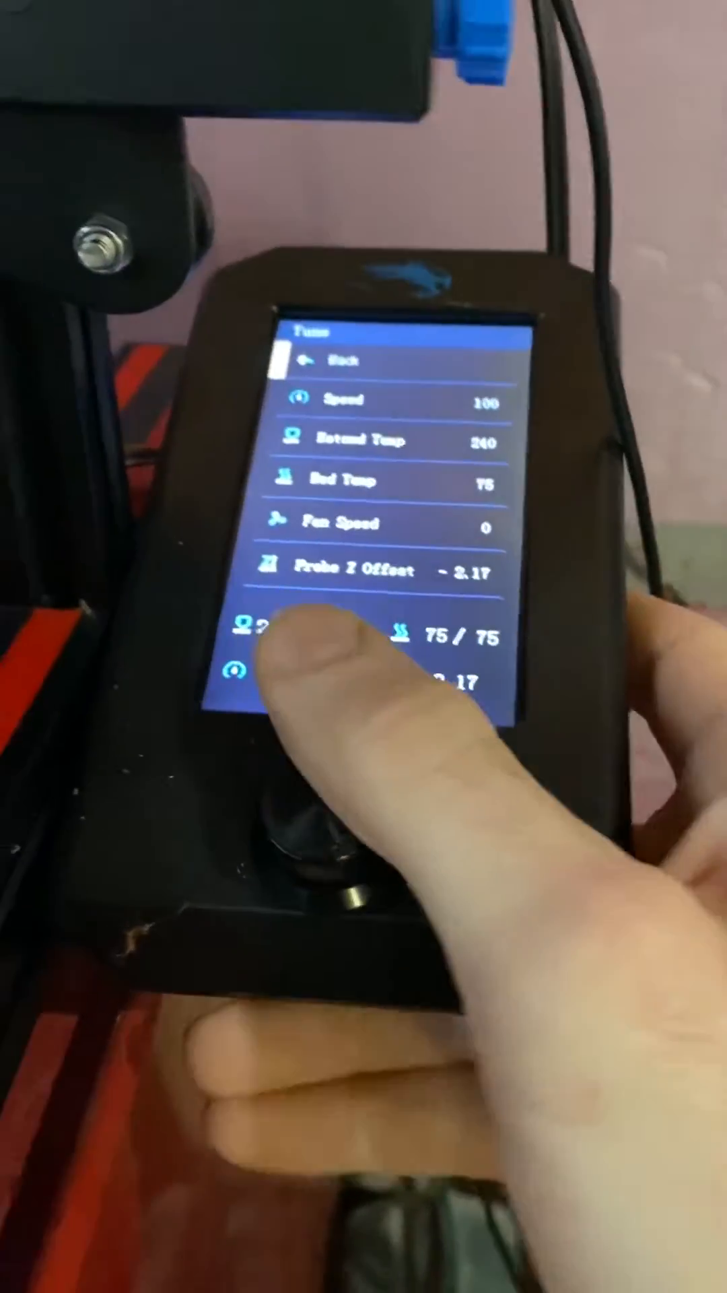